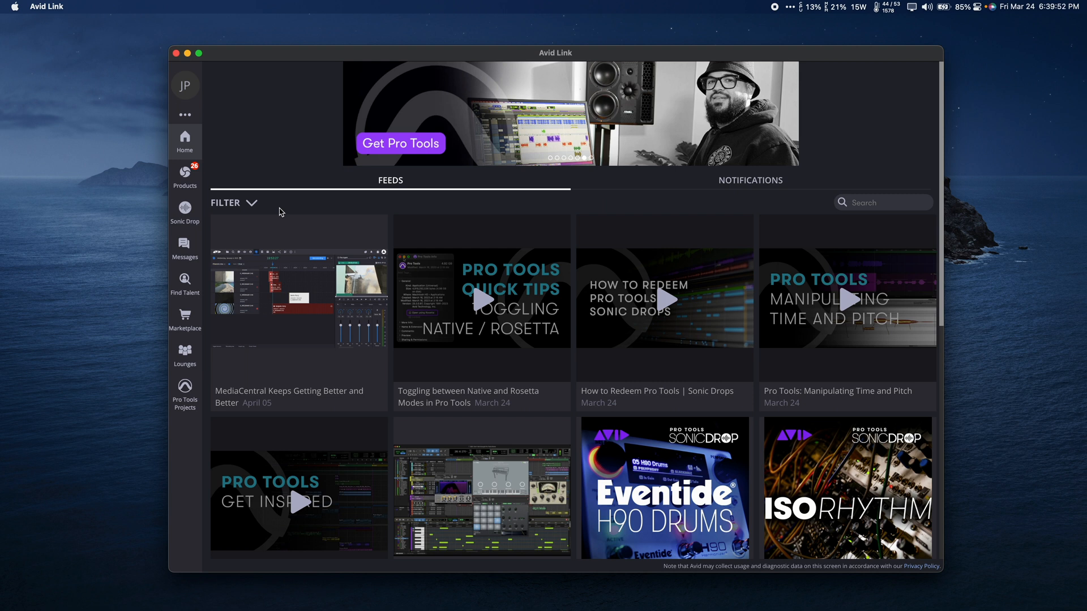
{"action": "mouse_move", "coordinate": [275, 213]}
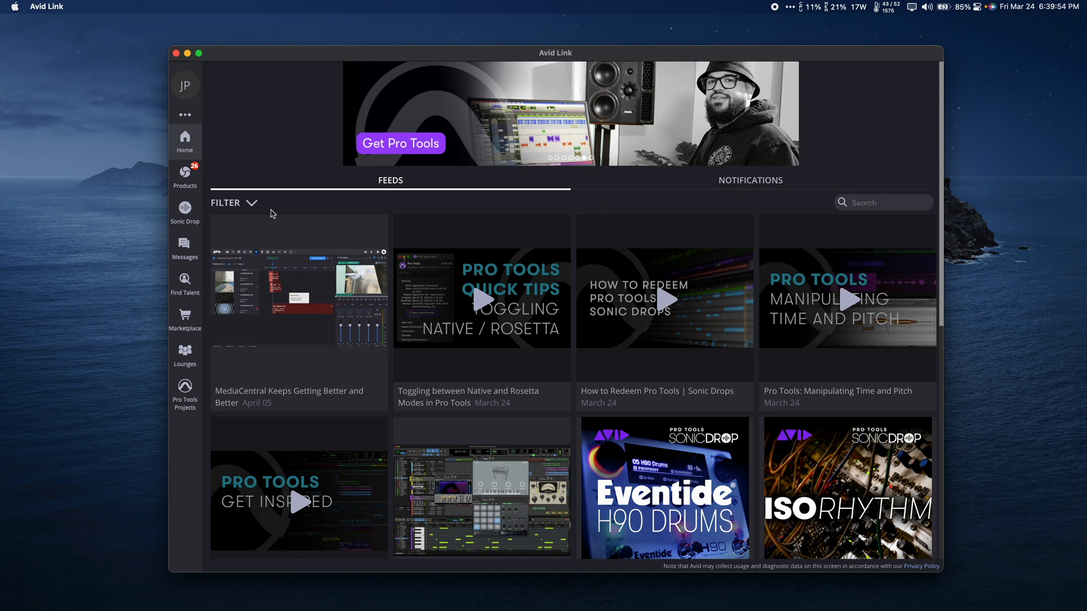
- Show Avid Link's installed Pro Tools products list to review plug-in versions
{"action": "left_click", "coordinate": [184, 177]}
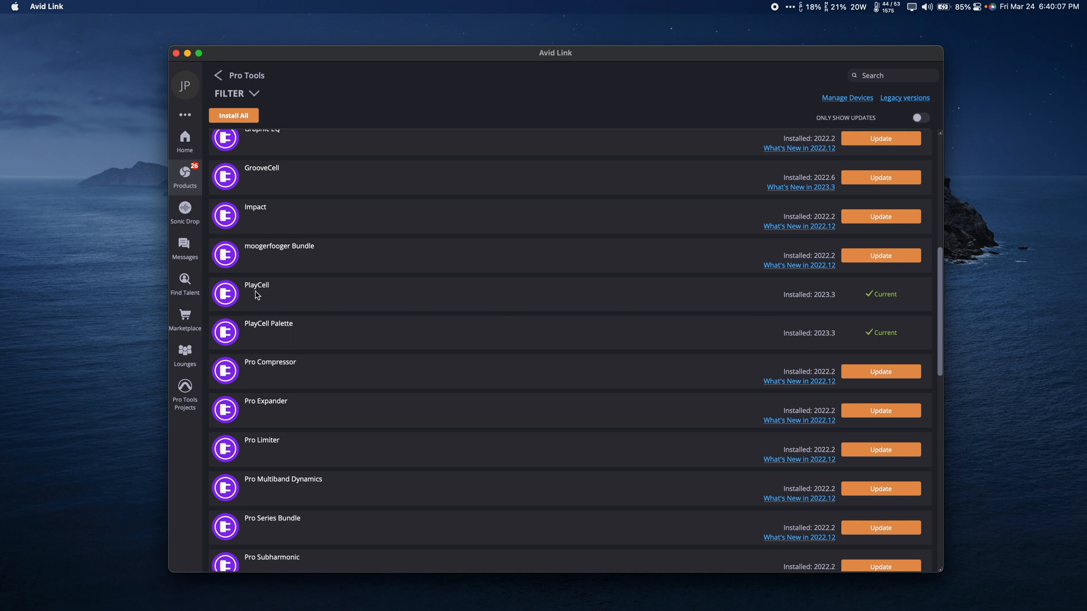
{"action": "mouse_move", "coordinate": [264, 296]}
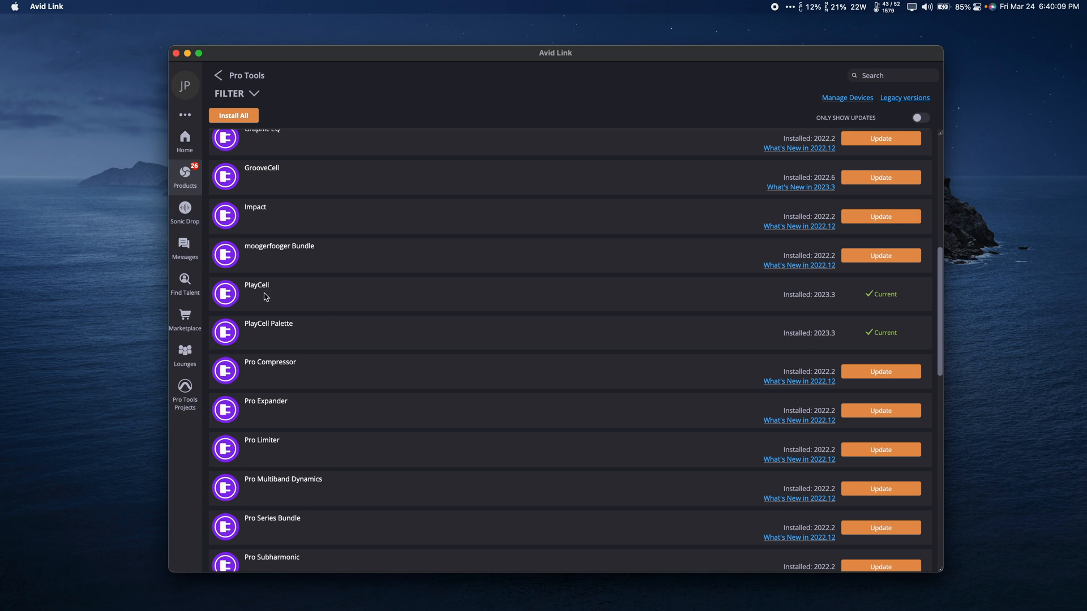
{"action": "mouse_move", "coordinate": [289, 334]}
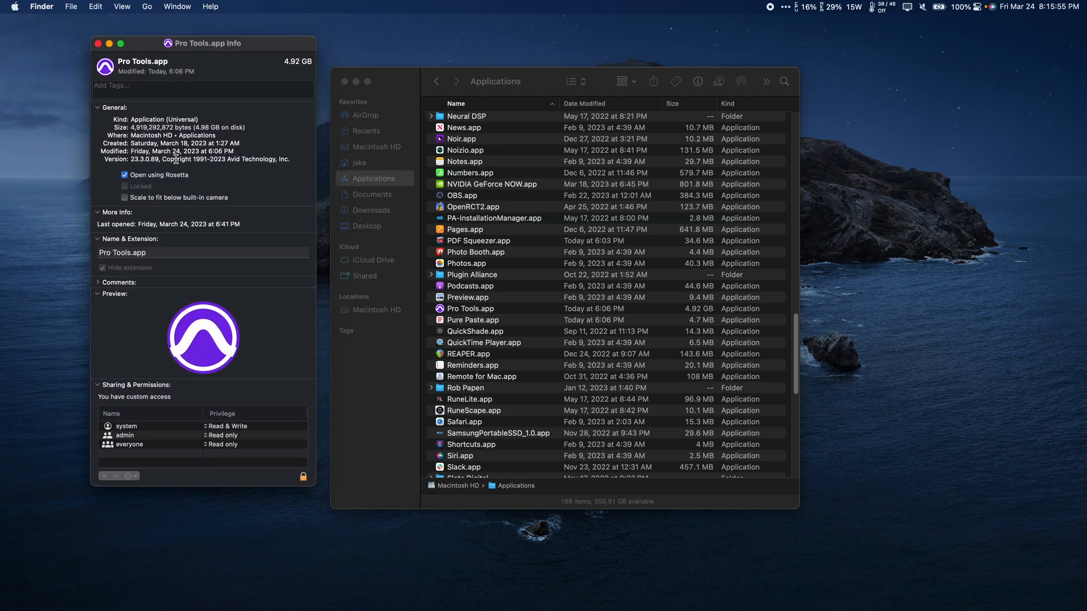
- Uncheck 'Open using Rosetta' in Pro Tools.app's Get Info window
{"action": "left_click", "coordinate": [125, 175]}
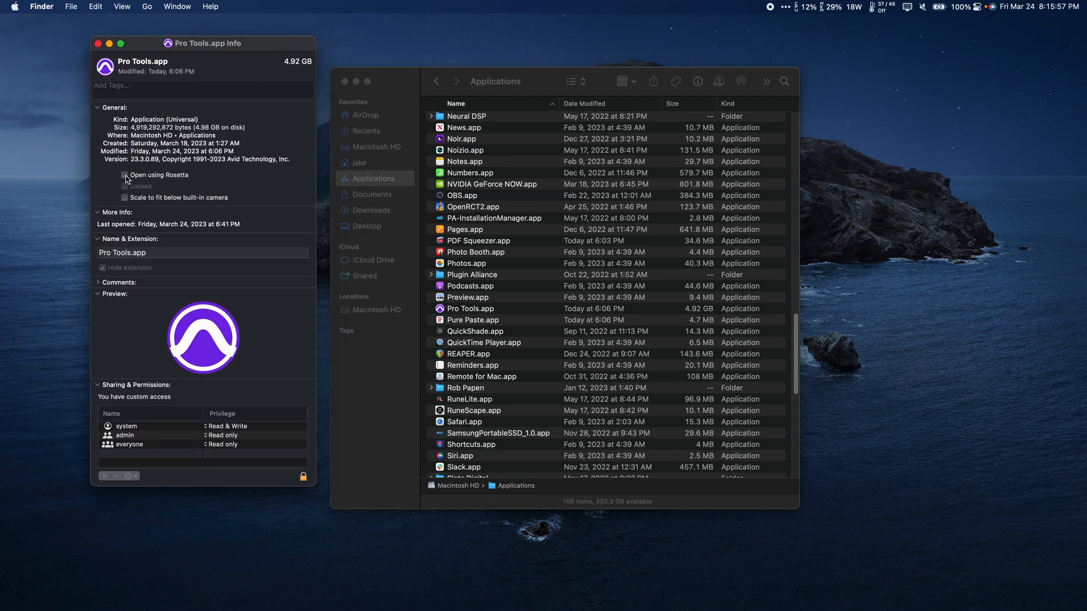
{"action": "mouse_move", "coordinate": [59, 154]}
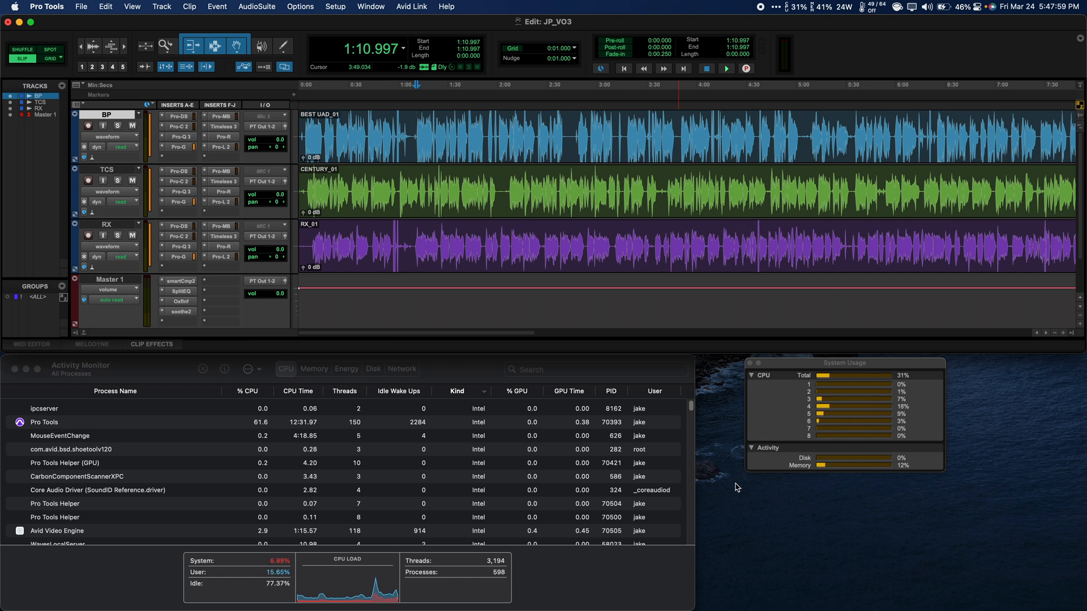
{"action": "left_click", "coordinate": [726, 68]}
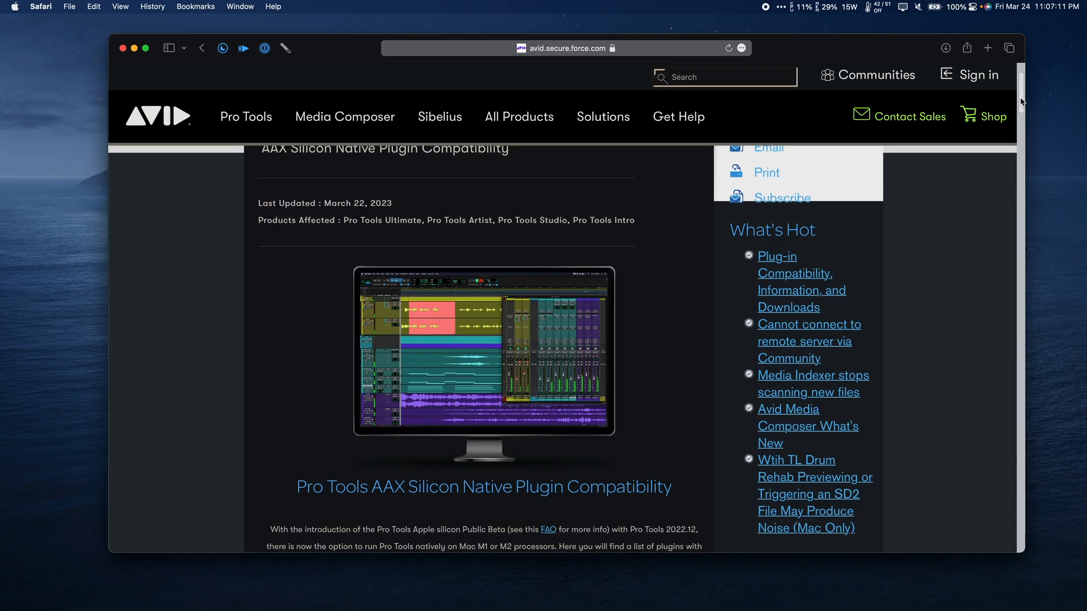
- Scroll the Silicon Native compatibility article down to the Brand Name / Supported Plugins table
{"action": "scroll", "scroll_direction": "down", "scroll_amount": 3}
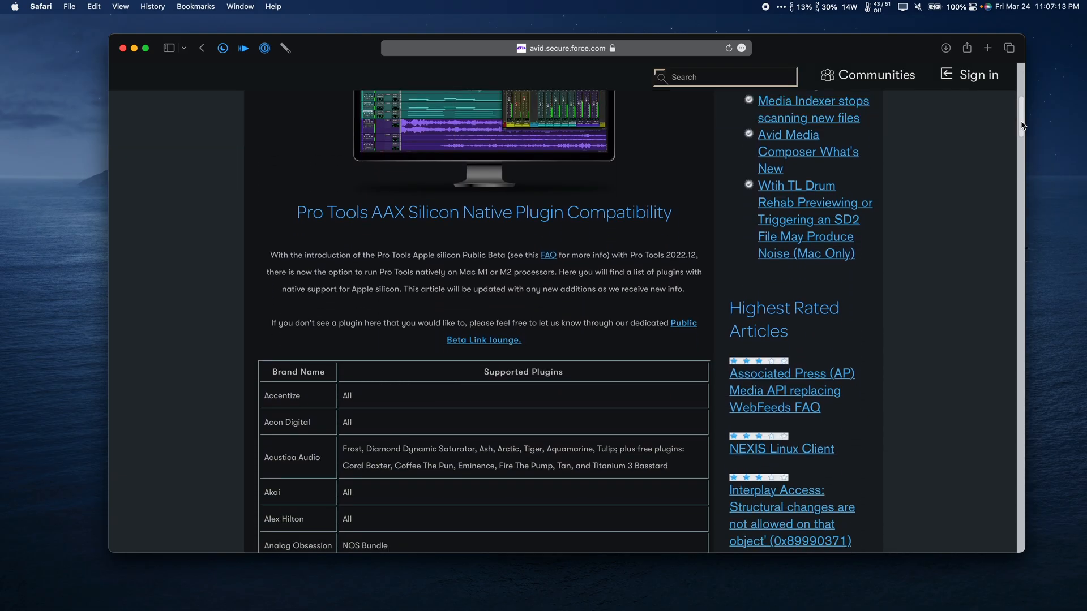
{"action": "scroll", "scroll_direction": "down", "scroll_amount": 3}
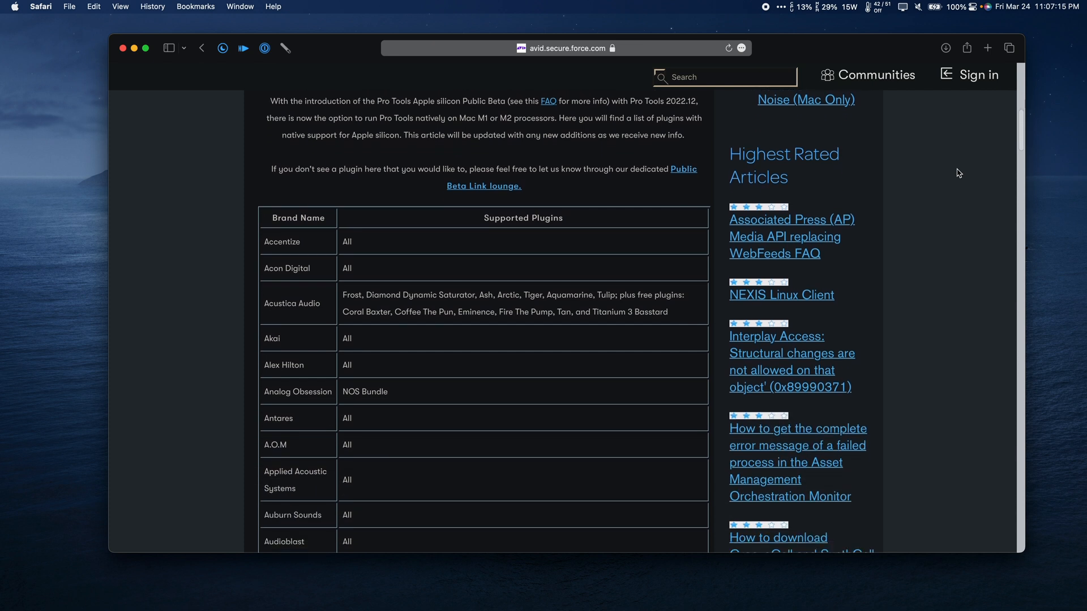
{"action": "scroll", "scroll_direction": "down", "scroll_amount": 3}
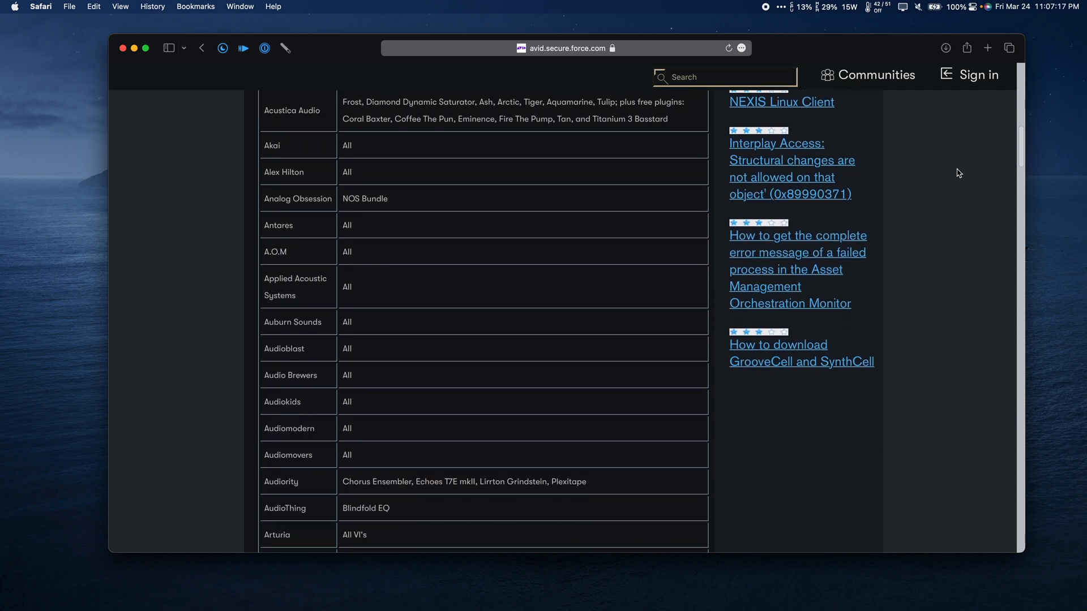
{"action": "scroll", "scroll_direction": "down", "scroll_amount": 3}
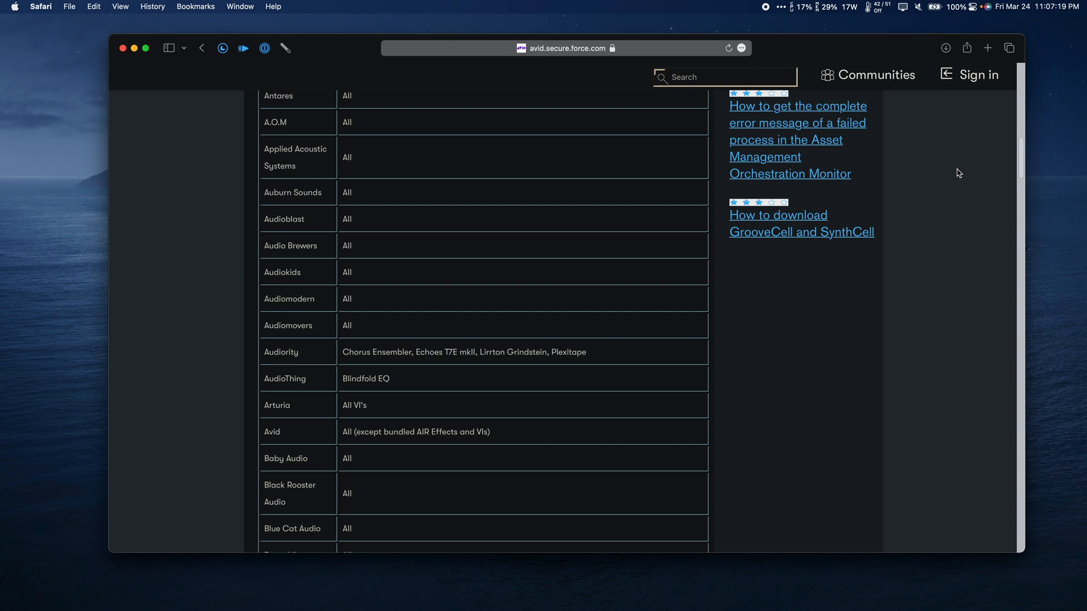
{"action": "scroll", "scroll_direction": "down", "scroll_amount": 3}
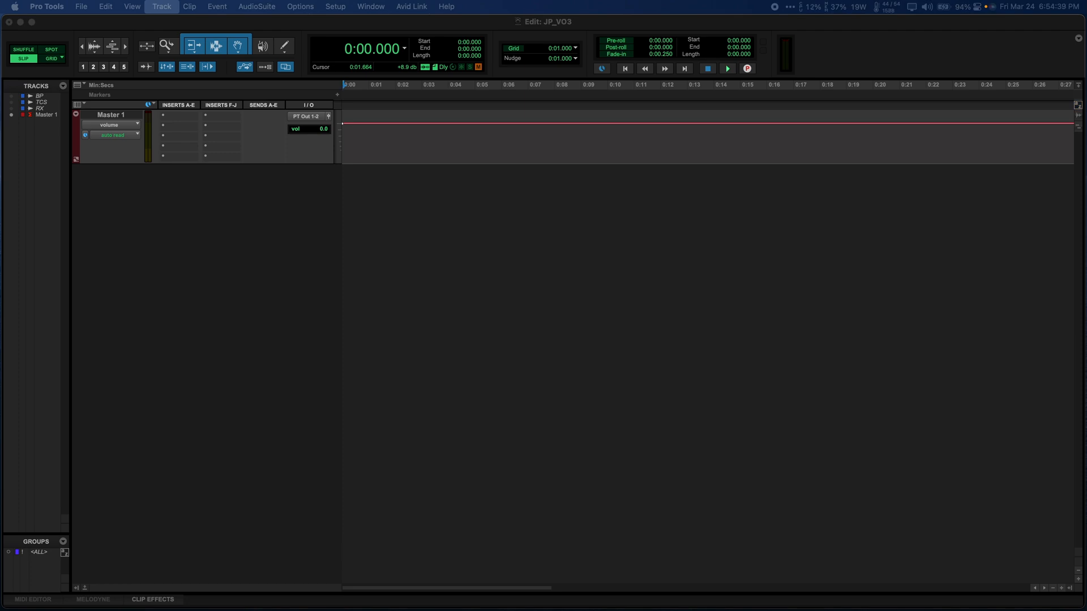
- Create a new track from the Avid Virtual Instruments PlayCell track preset
{"action": "left_click", "coordinate": [162, 6]}
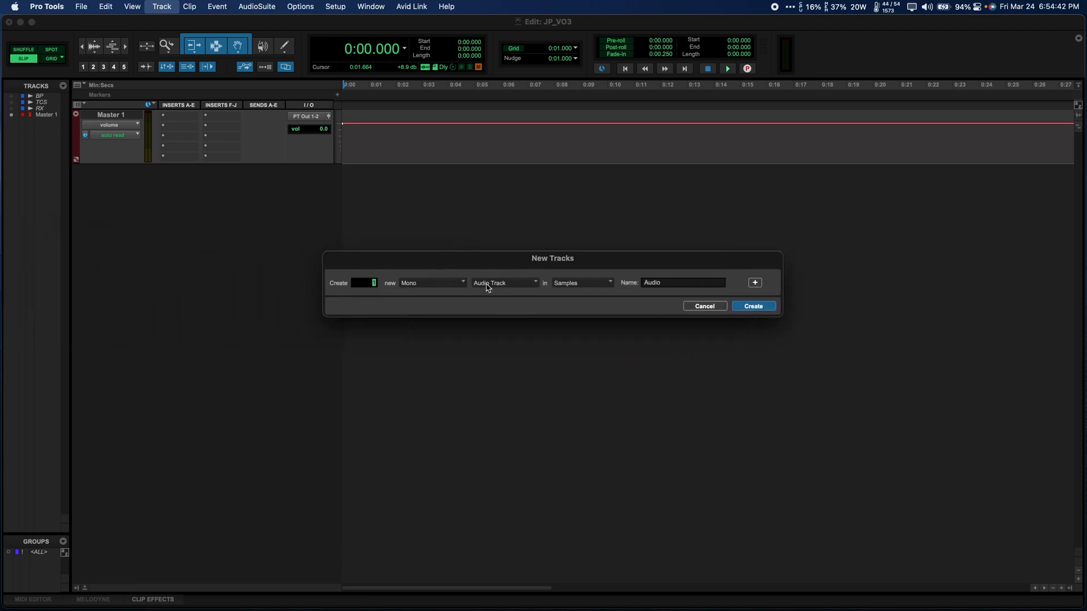
{"action": "left_click", "coordinate": [505, 283]}
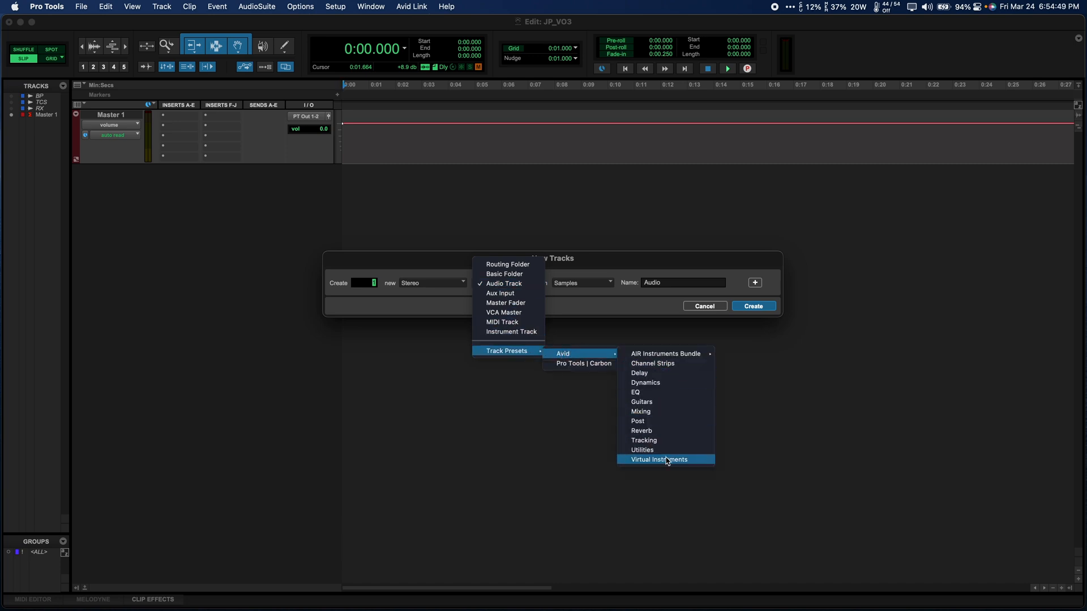
{"action": "left_click", "coordinate": [658, 460]}
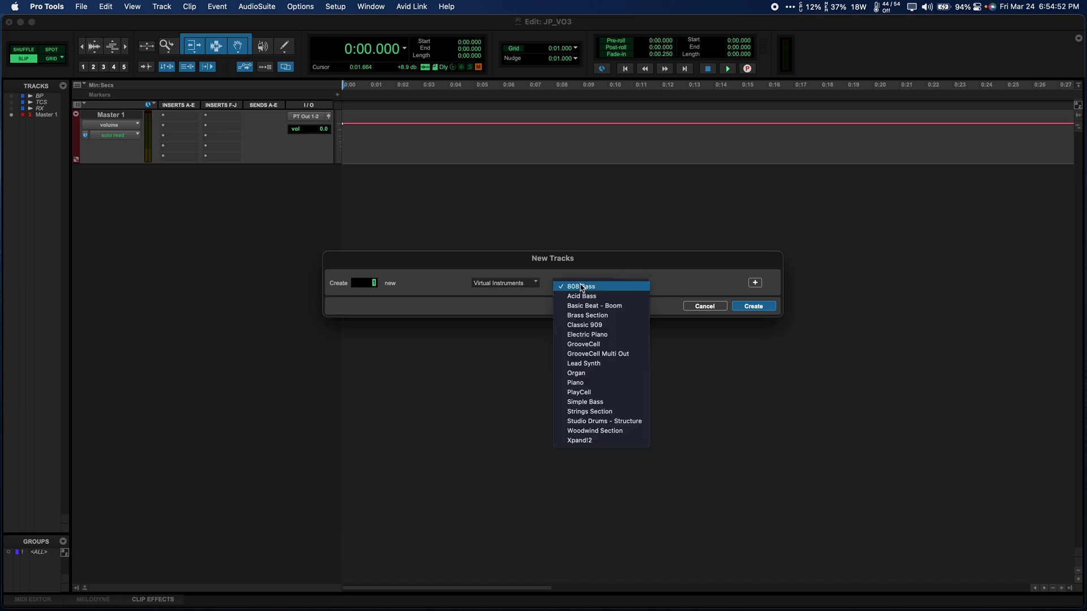
{"action": "mouse_move", "coordinate": [593, 391]}
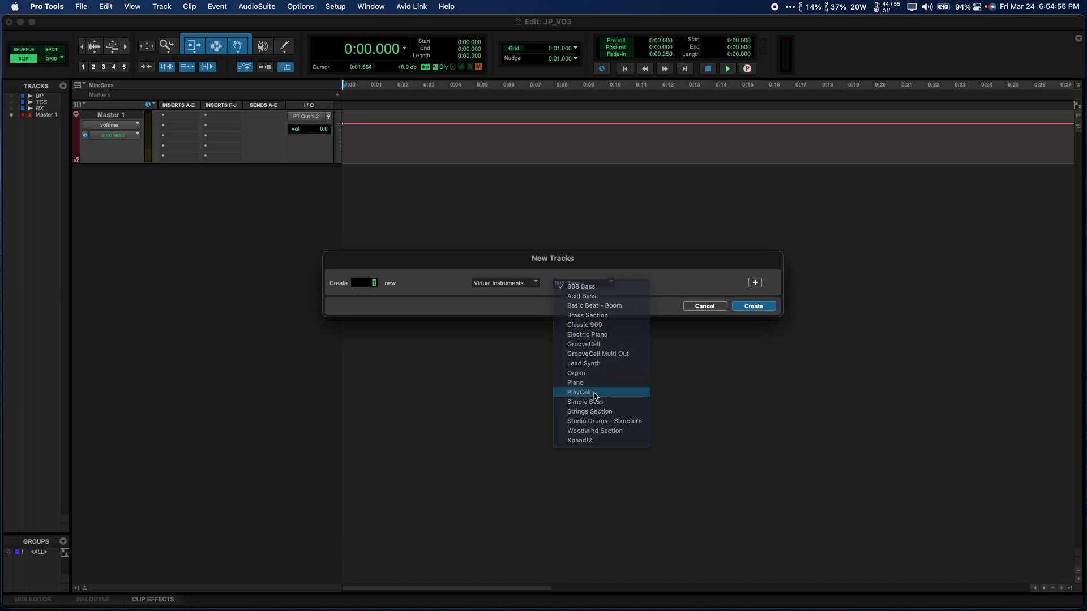
{"action": "left_click", "coordinate": [753, 306]}
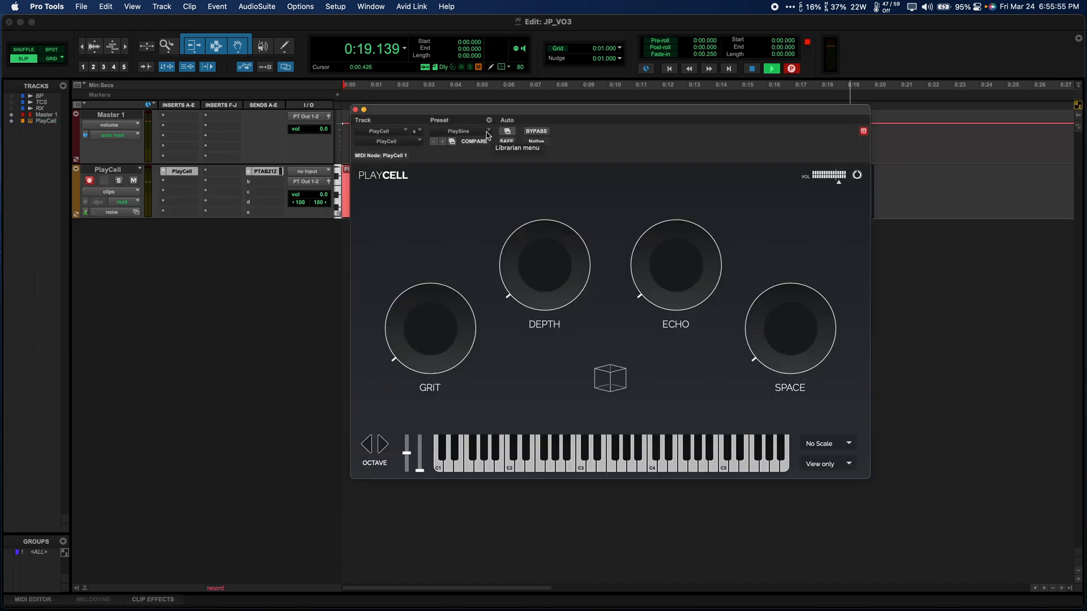
- Audition PlayCell Palette Series presets, loading Voices Mixed Choir then Percussion Timpani
{"action": "left_click", "coordinate": [489, 132]}
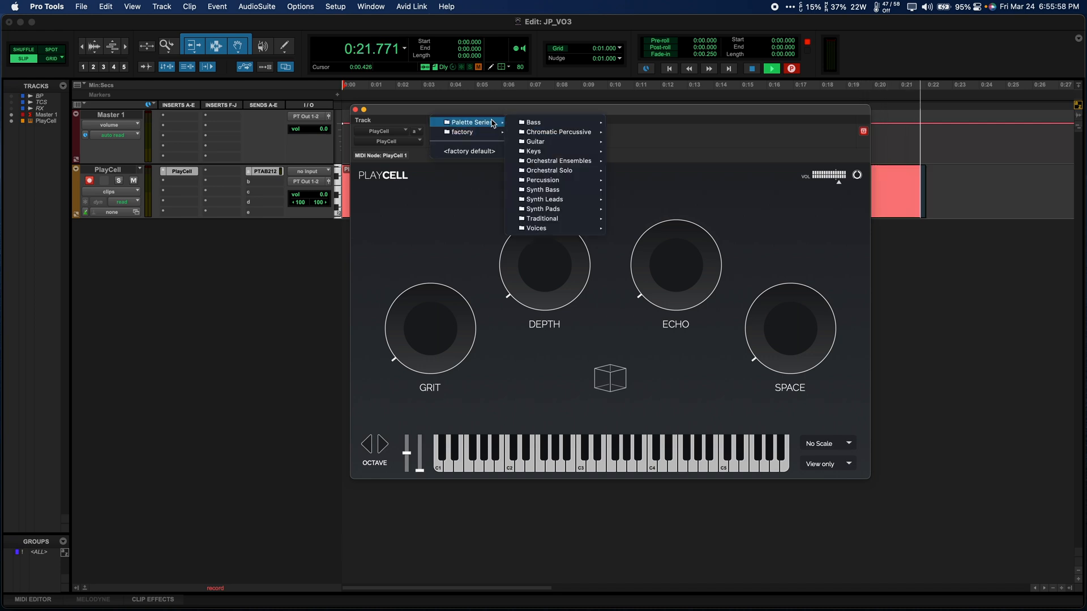
{"action": "mouse_move", "coordinate": [558, 132]}
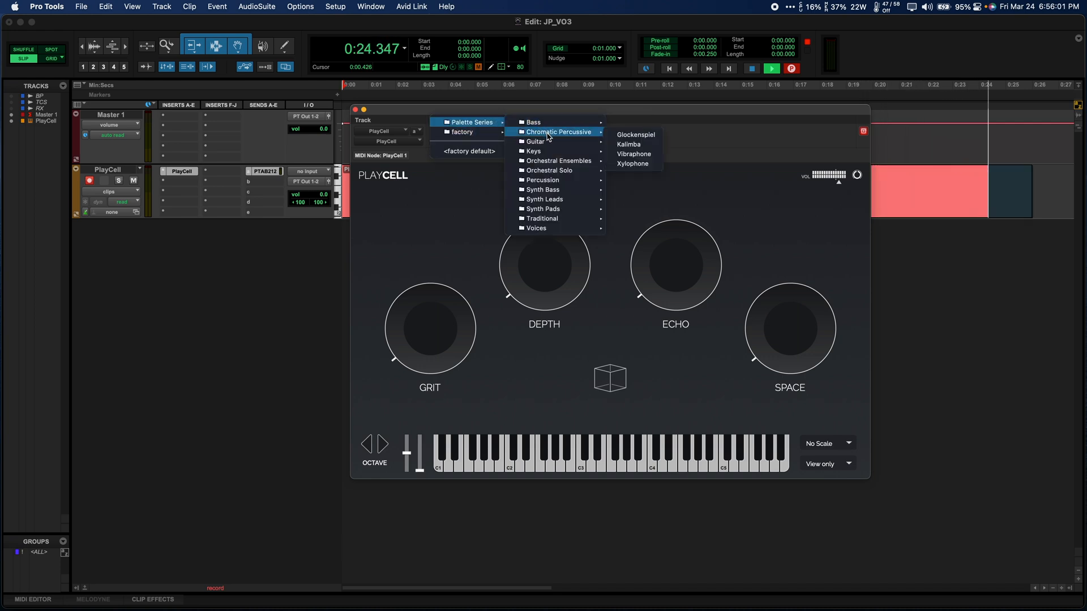
{"action": "mouse_move", "coordinate": [533, 151]}
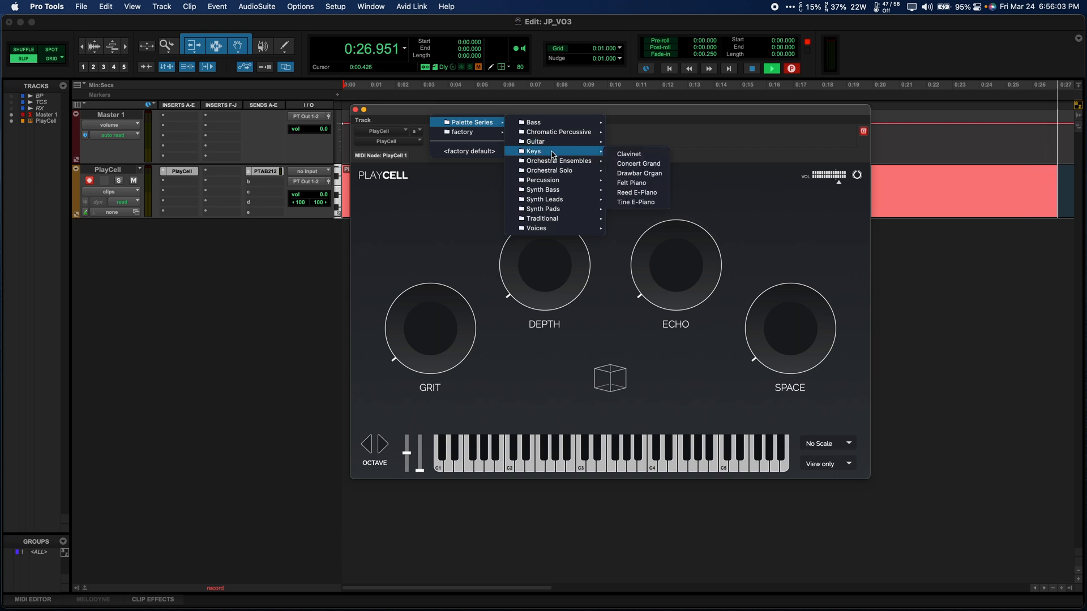
{"action": "mouse_move", "coordinate": [550, 173]}
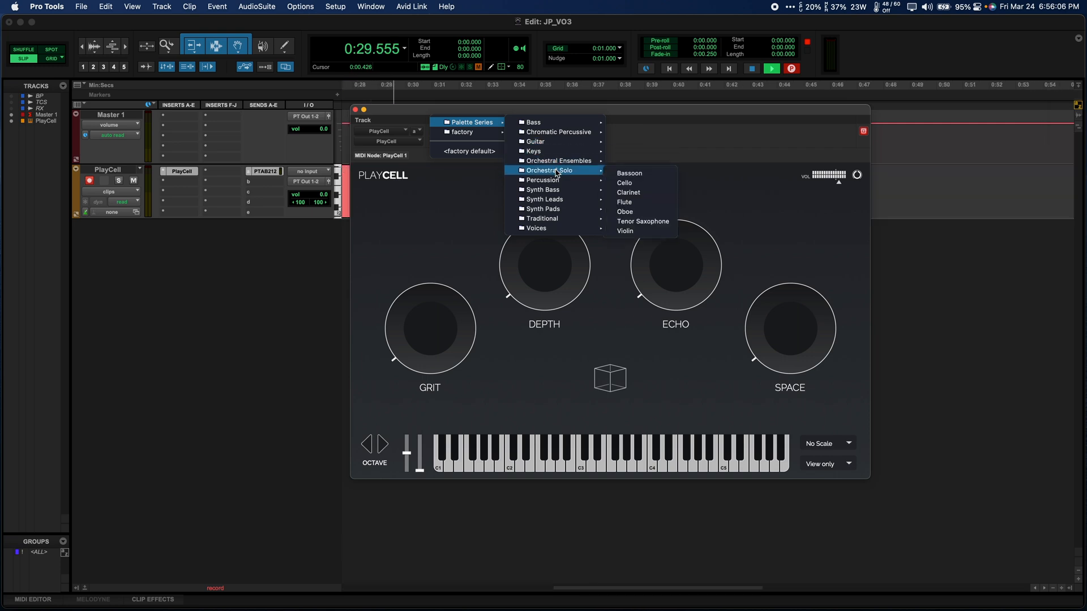
{"action": "mouse_move", "coordinate": [543, 189]}
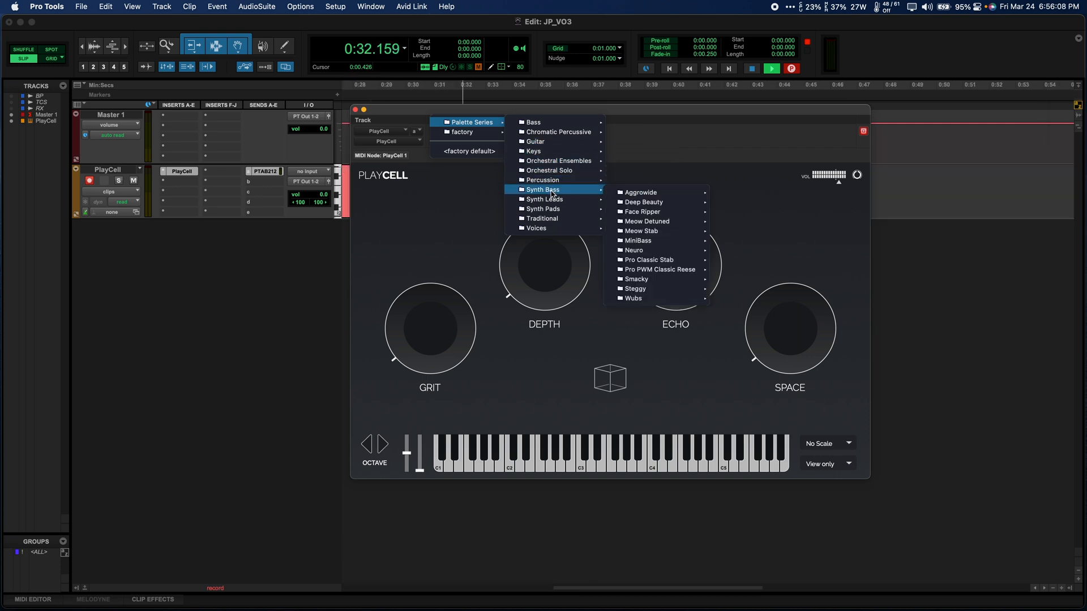
{"action": "mouse_move", "coordinate": [544, 198]}
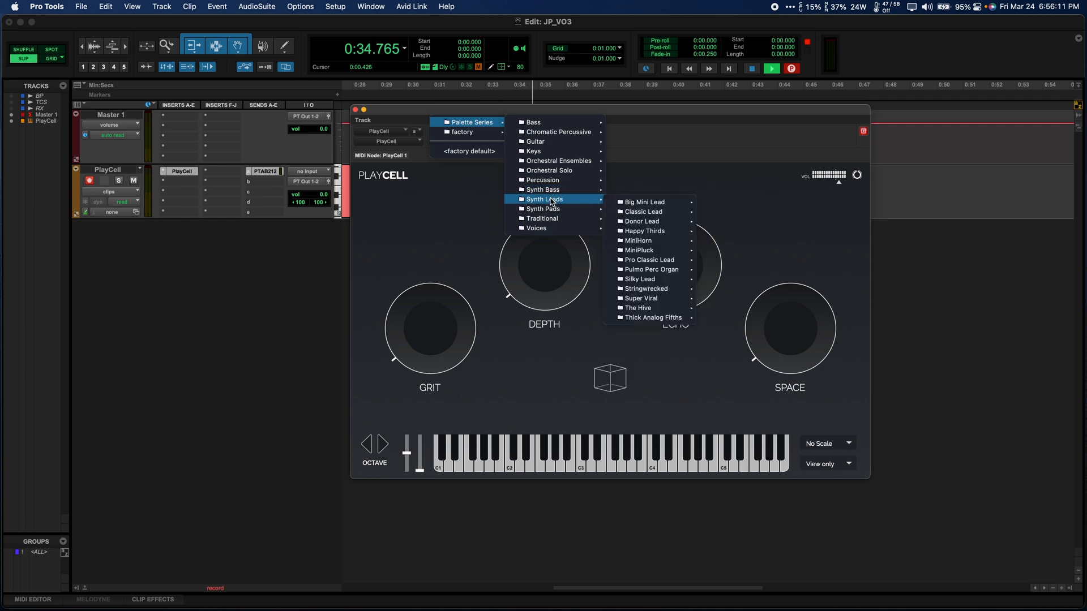
{"action": "mouse_move", "coordinate": [544, 209]}
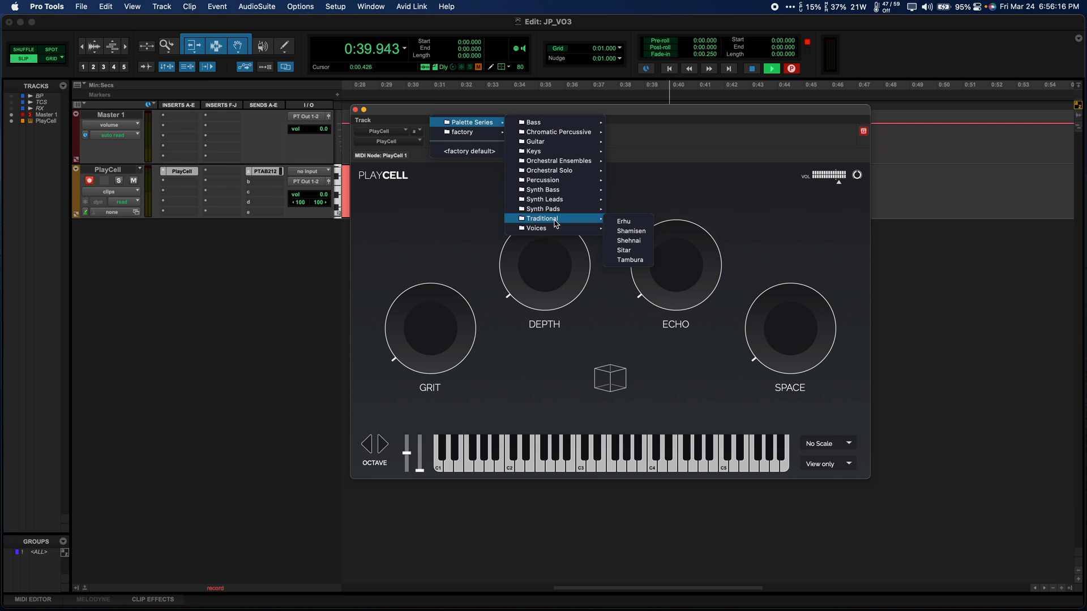
{"action": "mouse_move", "coordinate": [537, 228]}
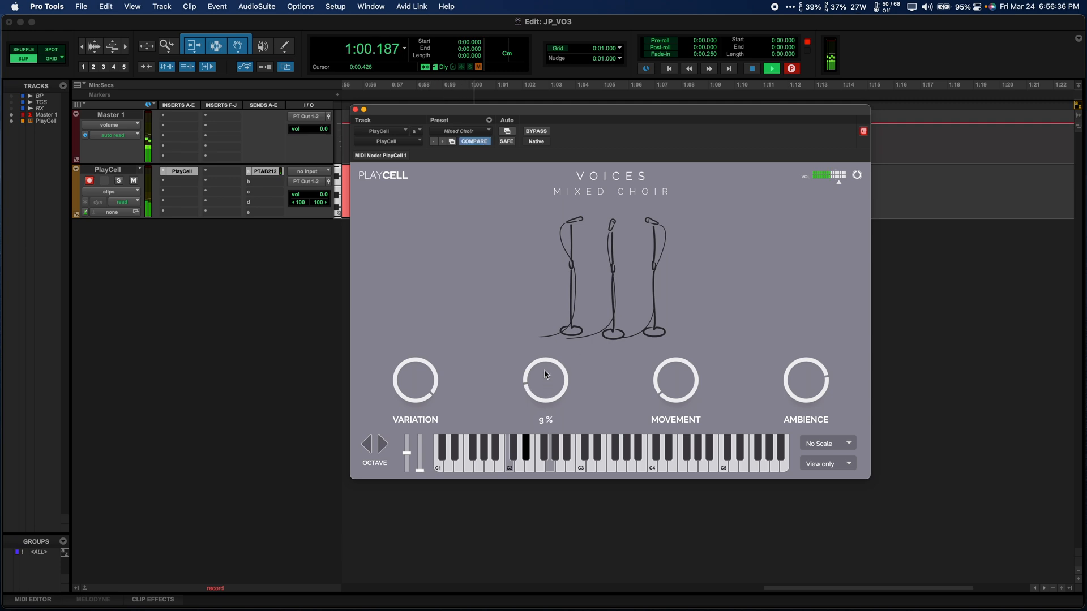
{"action": "left_click", "coordinate": [460, 131]}
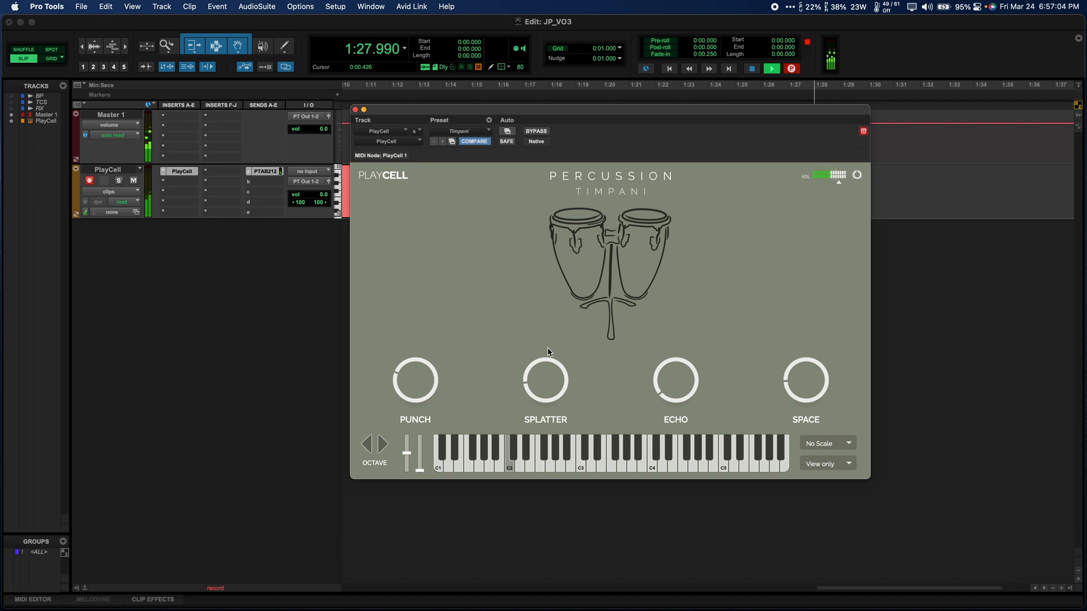
{"action": "left_click", "coordinate": [548, 454]}
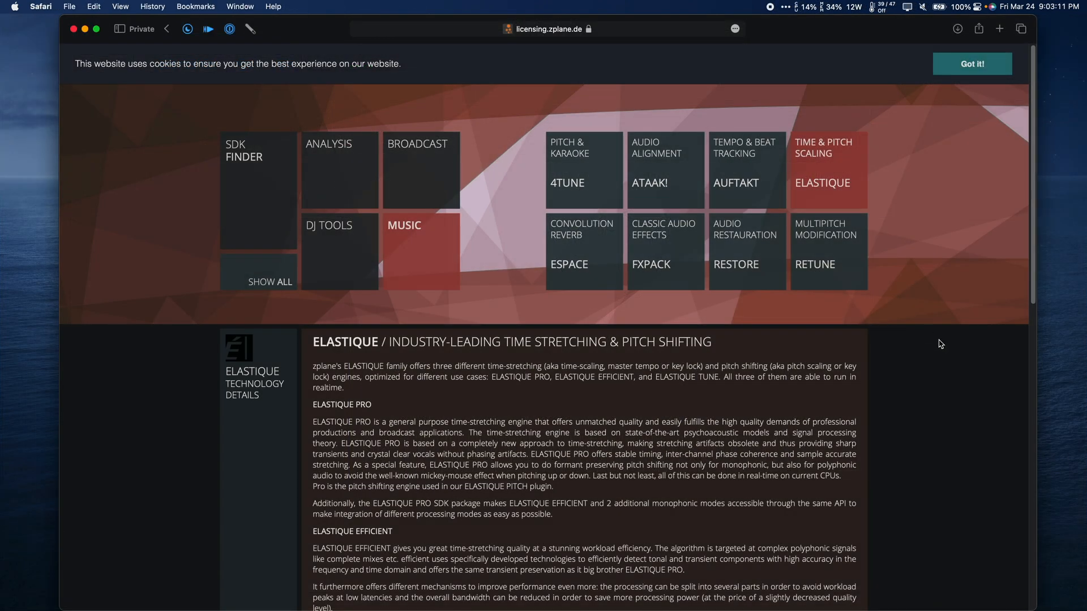
{"action": "mouse_move", "coordinate": [946, 350]}
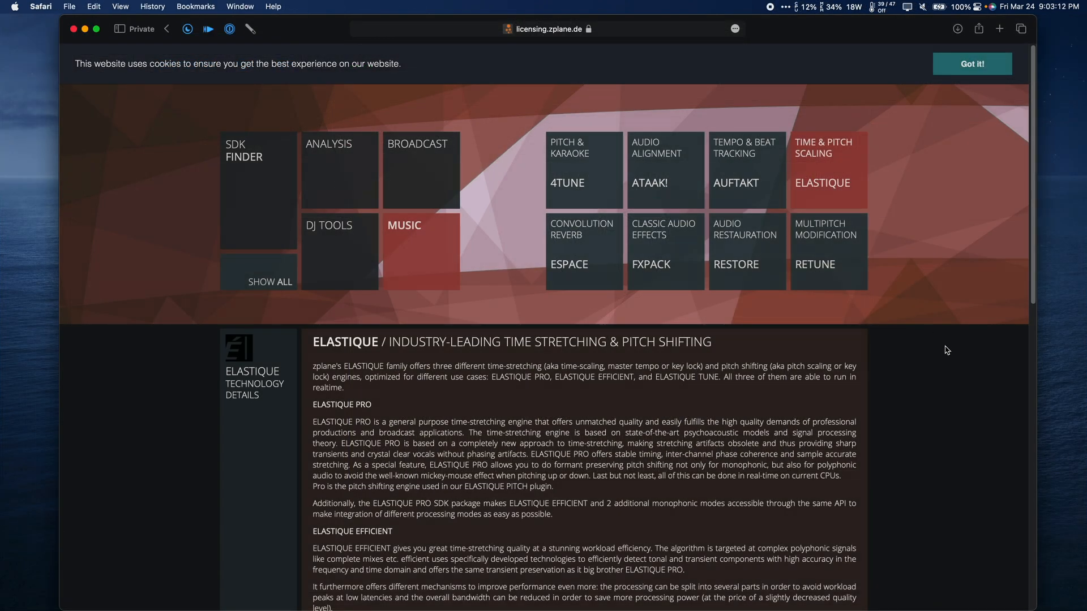
{"action": "scroll", "scroll_direction": "down", "scroll_amount": 3}
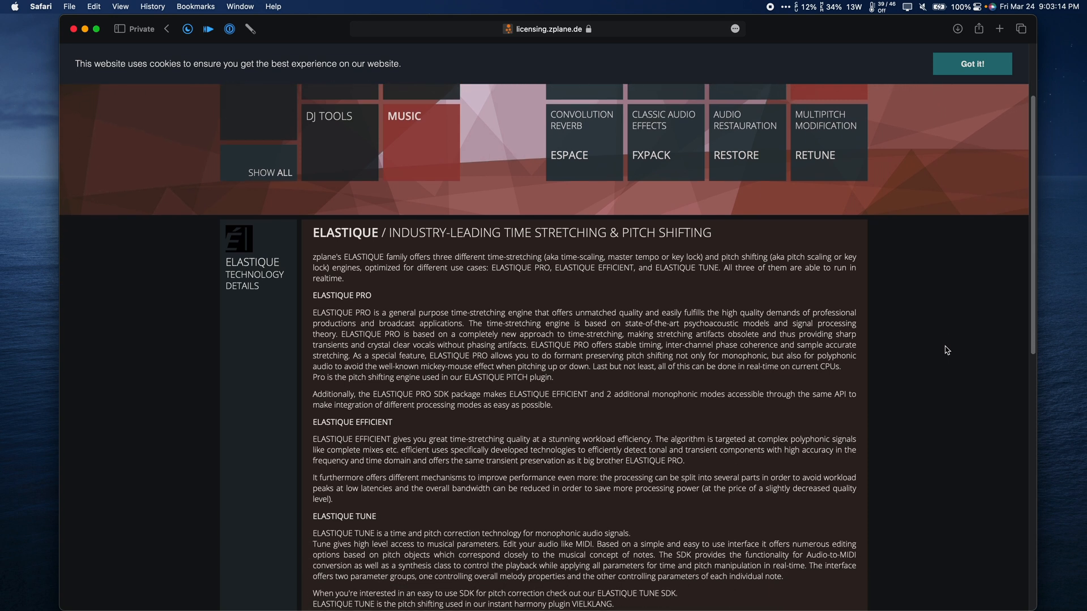
{"action": "scroll", "scroll_direction": "down", "scroll_amount": 3}
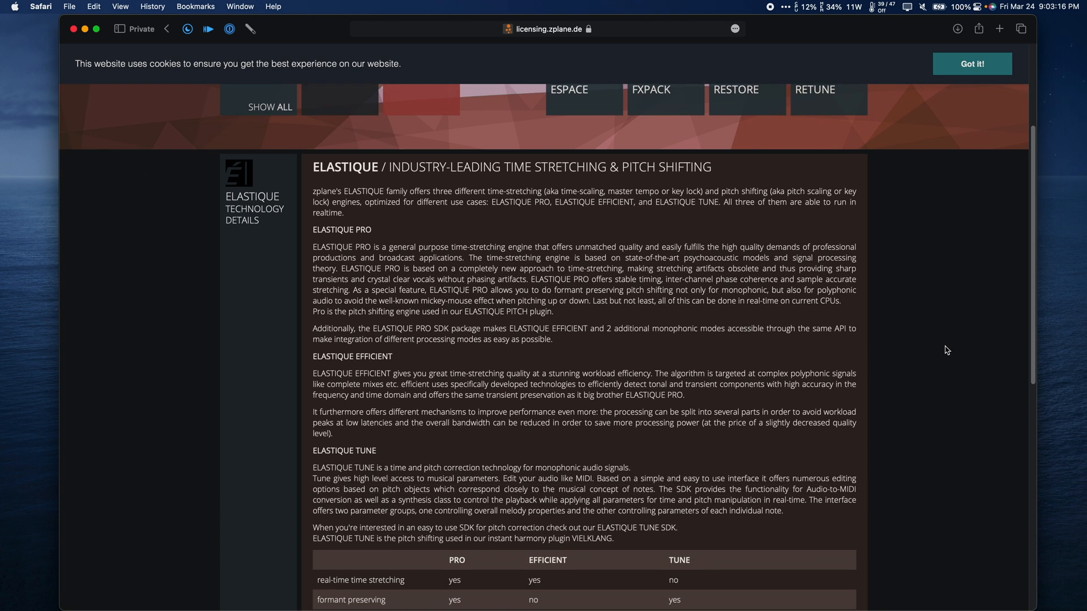
{"action": "scroll", "scroll_direction": "down", "scroll_amount": 3}
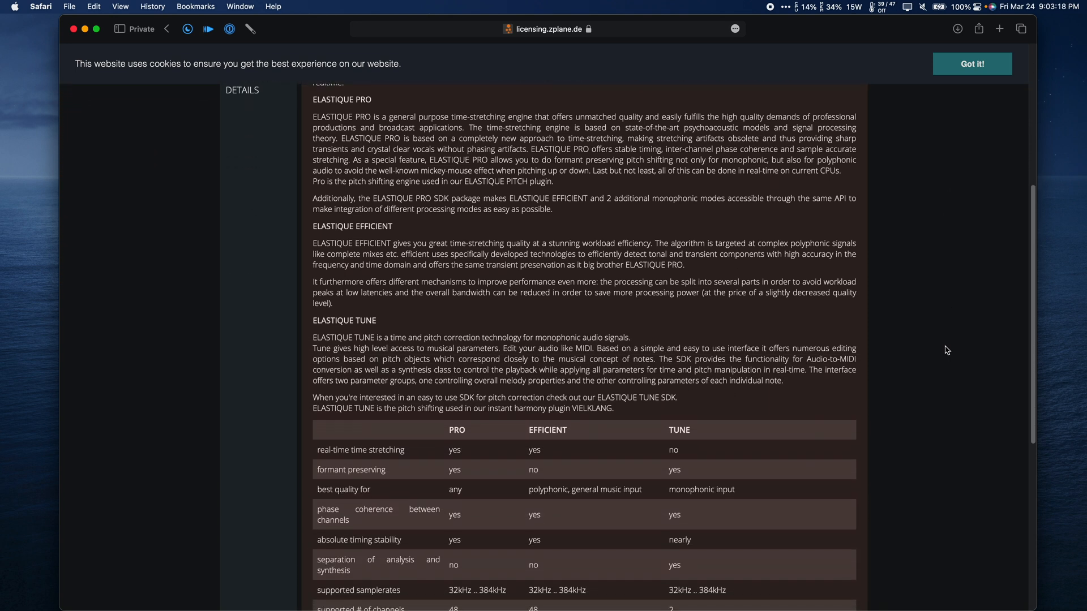
{"action": "scroll", "scroll_direction": "down", "scroll_amount": 3}
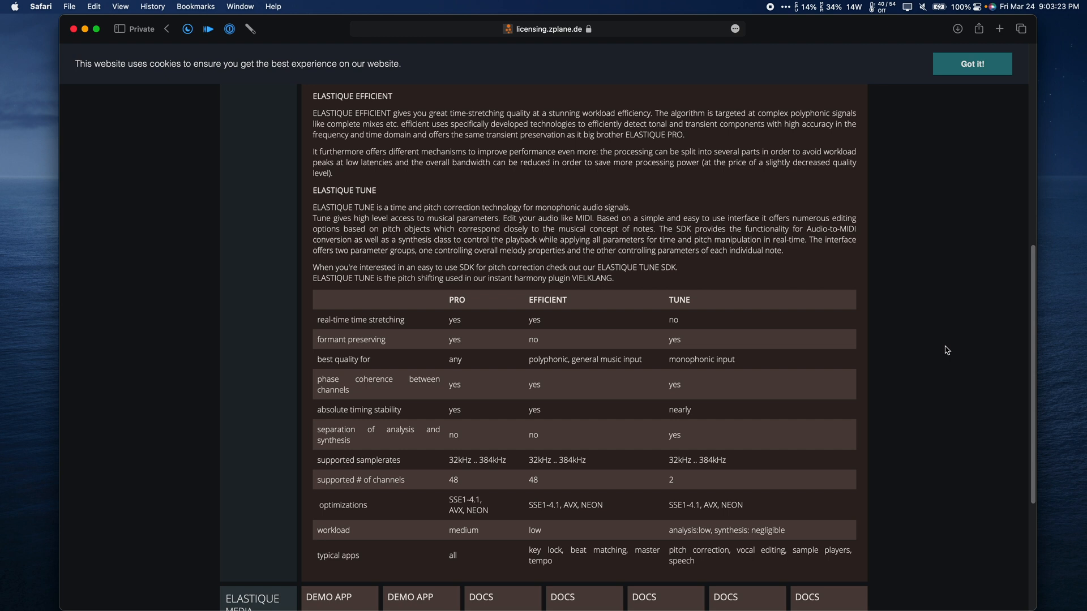
{"action": "scroll", "scroll_direction": "down", "scroll_amount": 3}
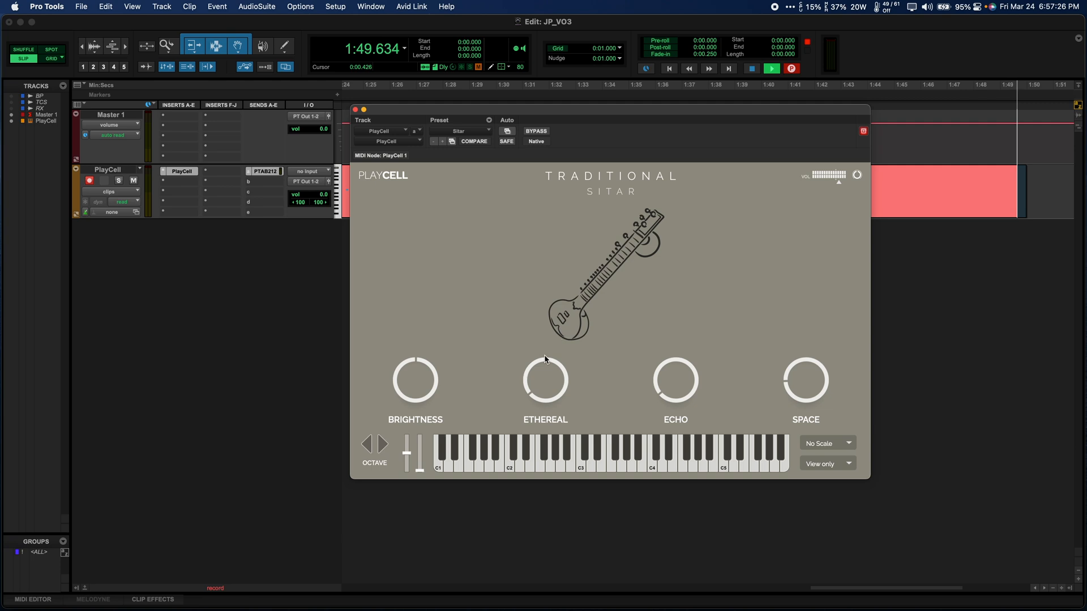
- Load PlayCell's Palette Series > Traditional > Sitar preset on the track
{"action": "left_click", "coordinate": [474, 141]}
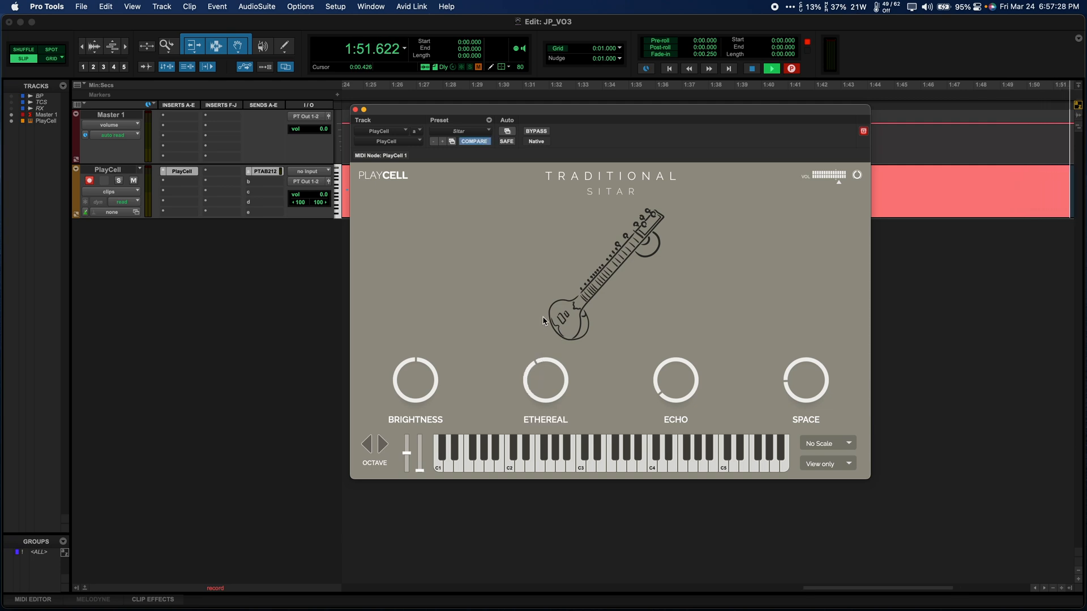